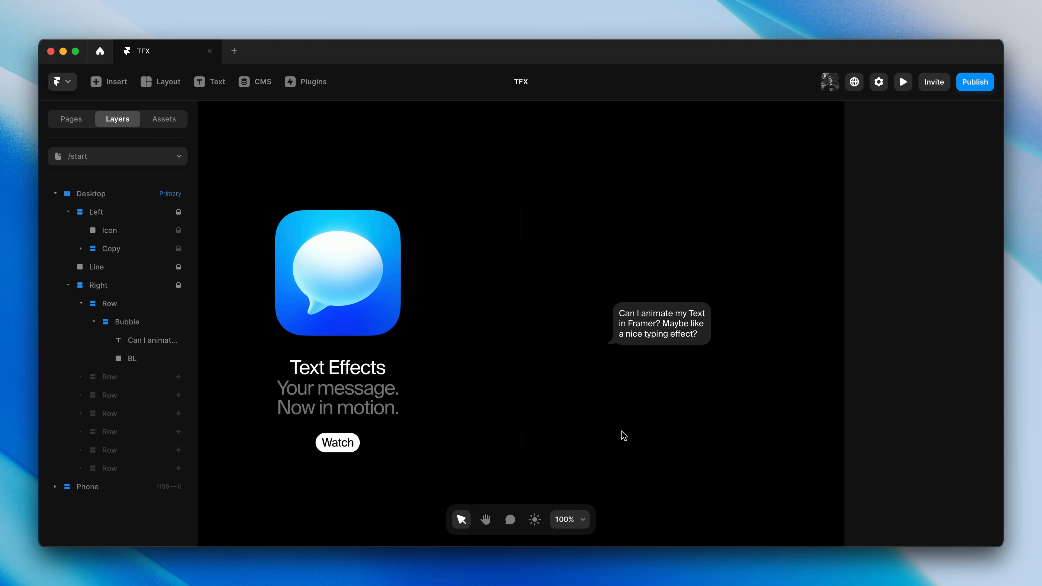
mouse_move(750, 350)
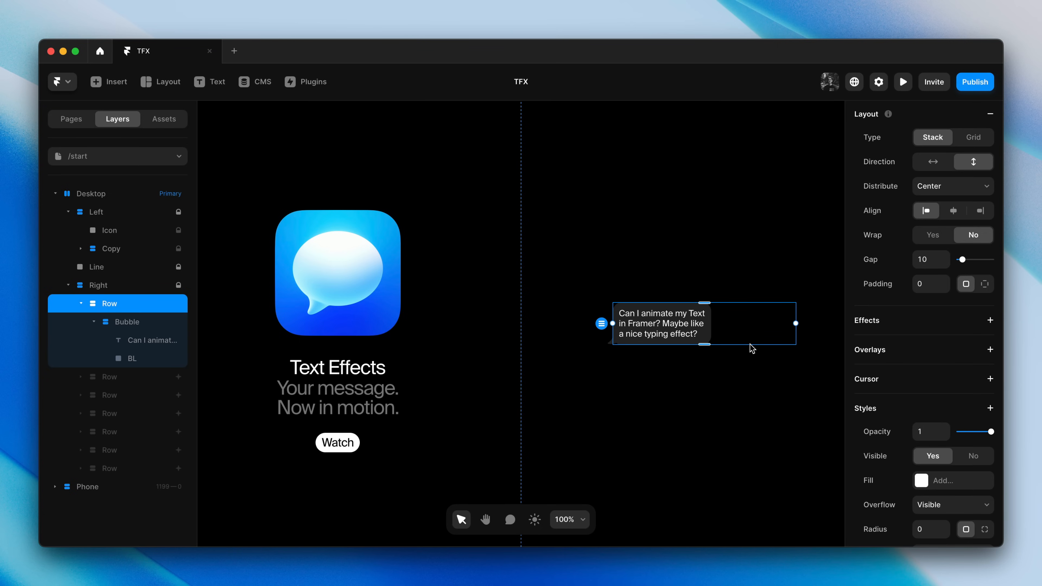
Add an Appear effect to the first row with Offset Y 20 and a Spring transition.
click(989, 320)
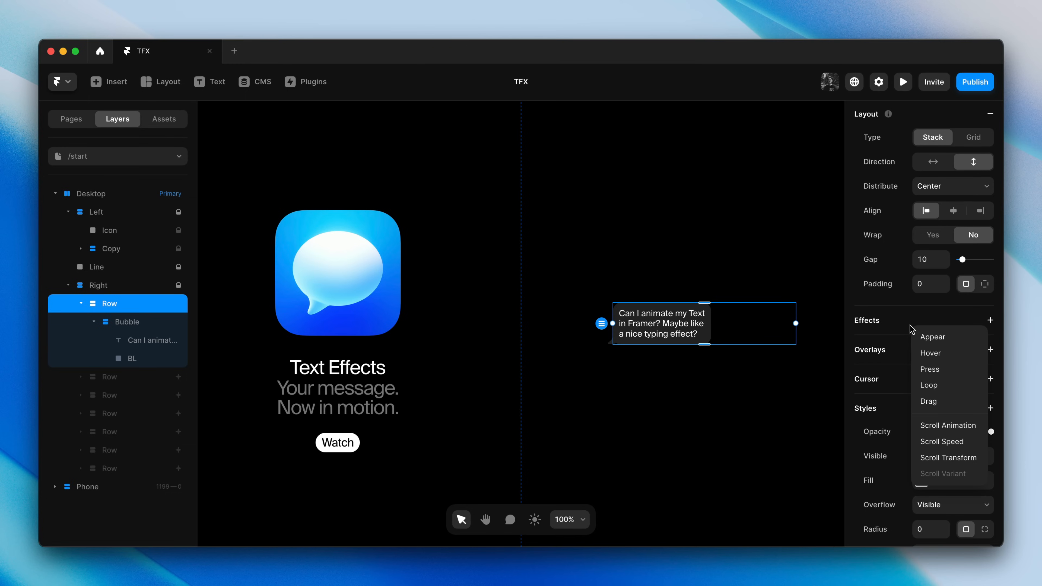
click(933, 337)
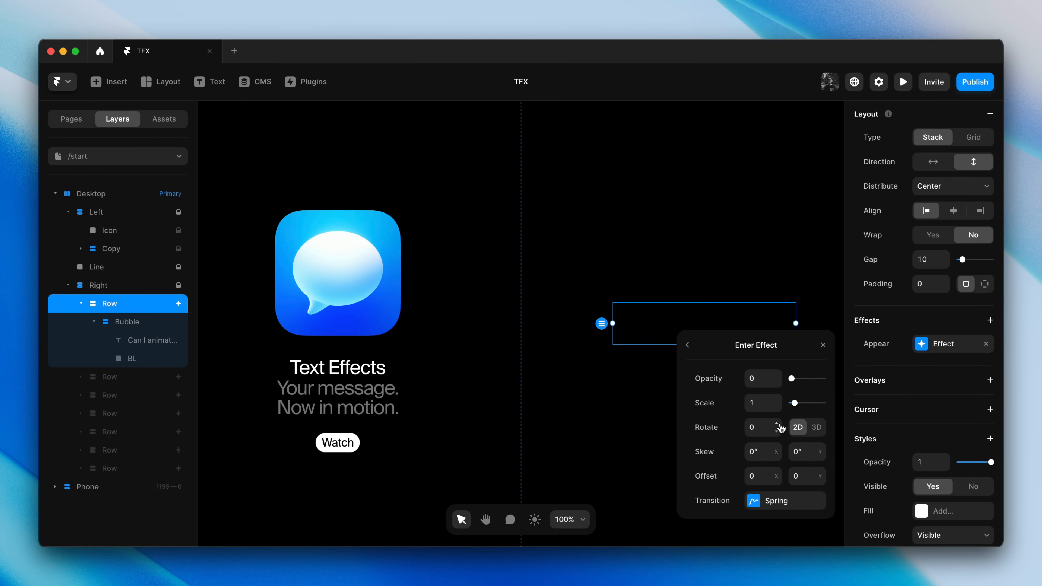
text(20)
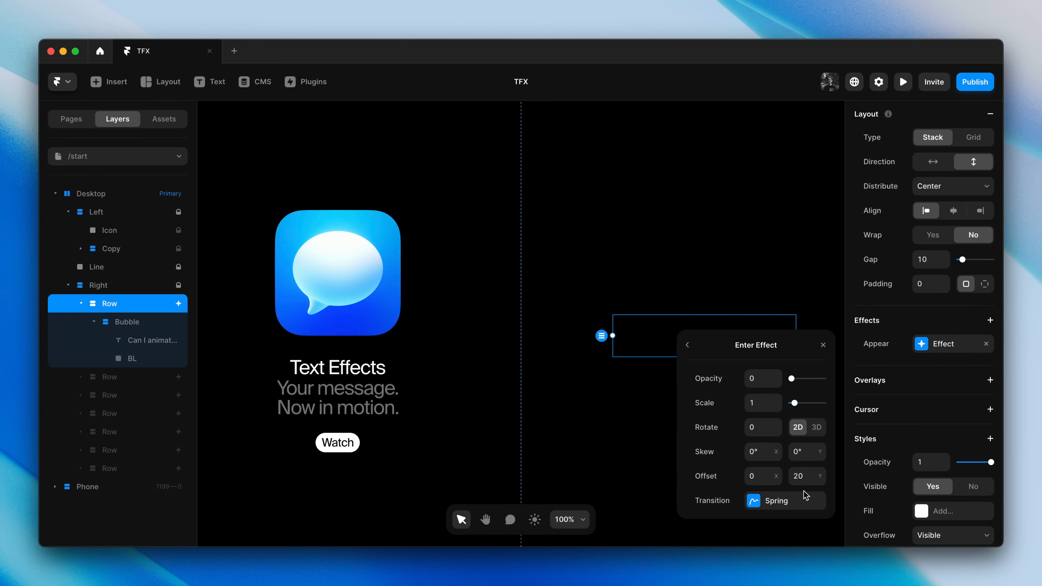
click(784, 501)
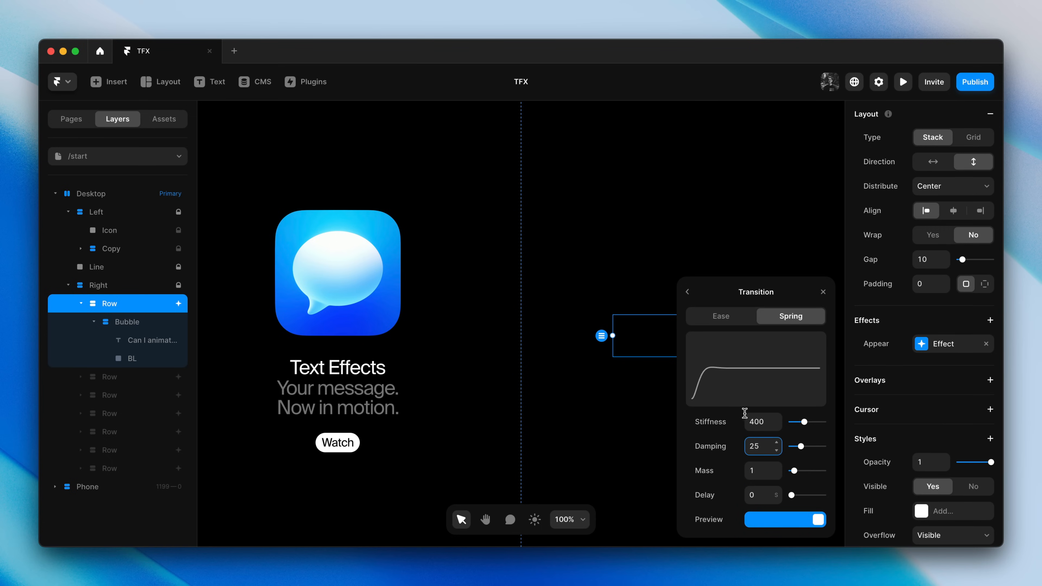
click(688, 291)
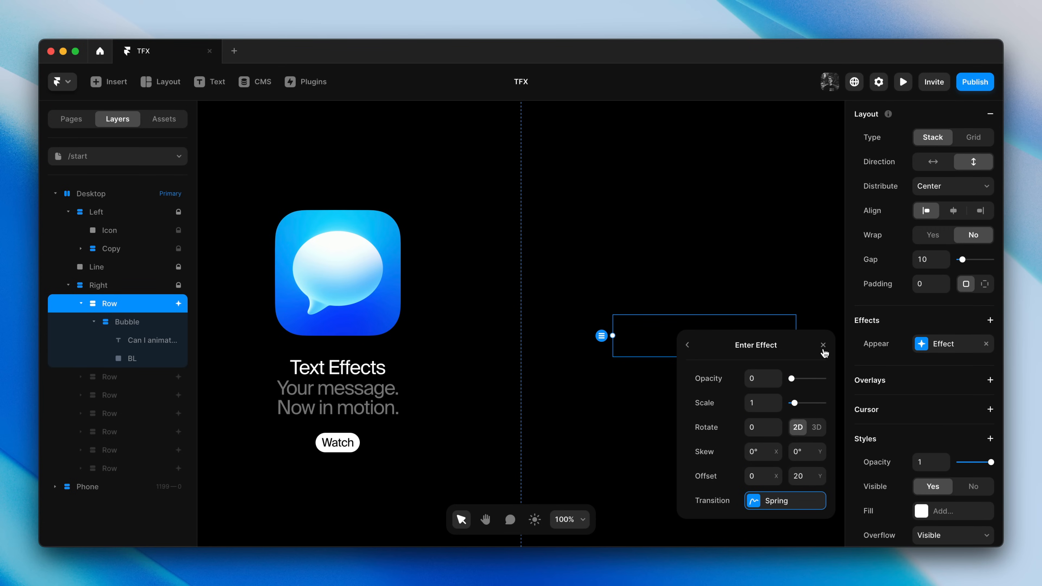
click(822, 345)
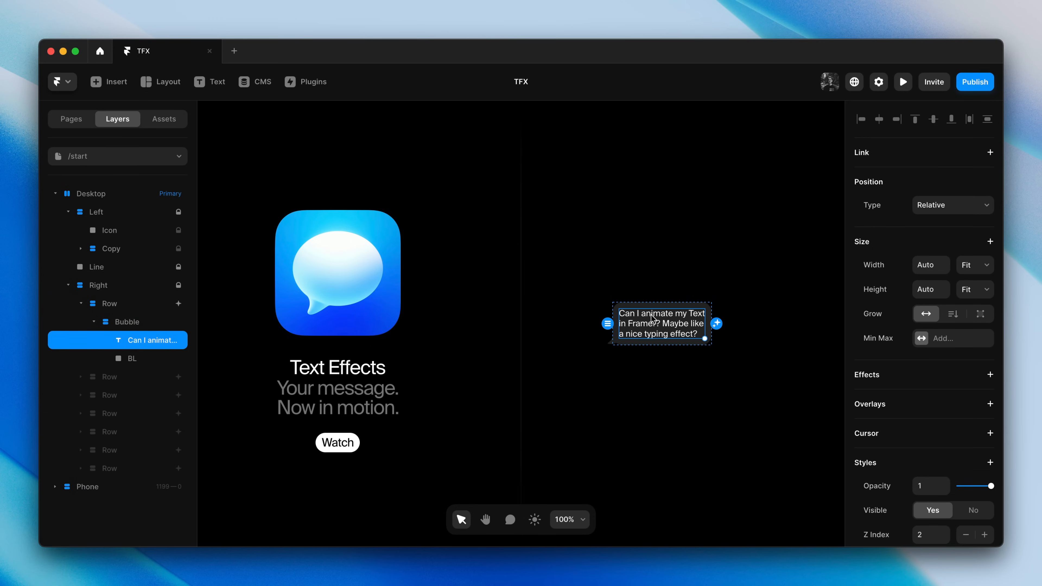
mouse_move(893, 384)
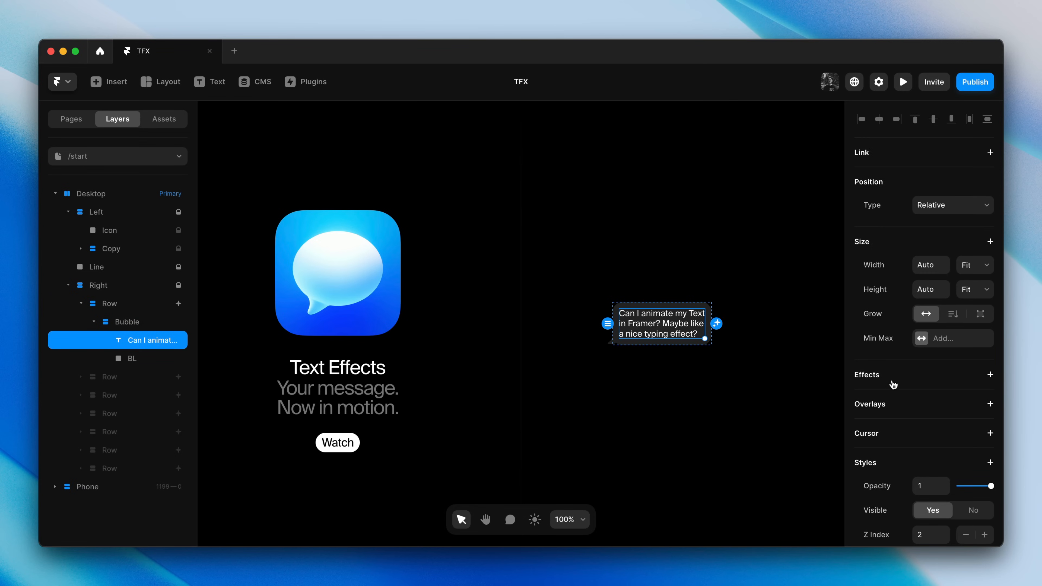
Add a Text Effect to the first message's text layer.
click(990, 374)
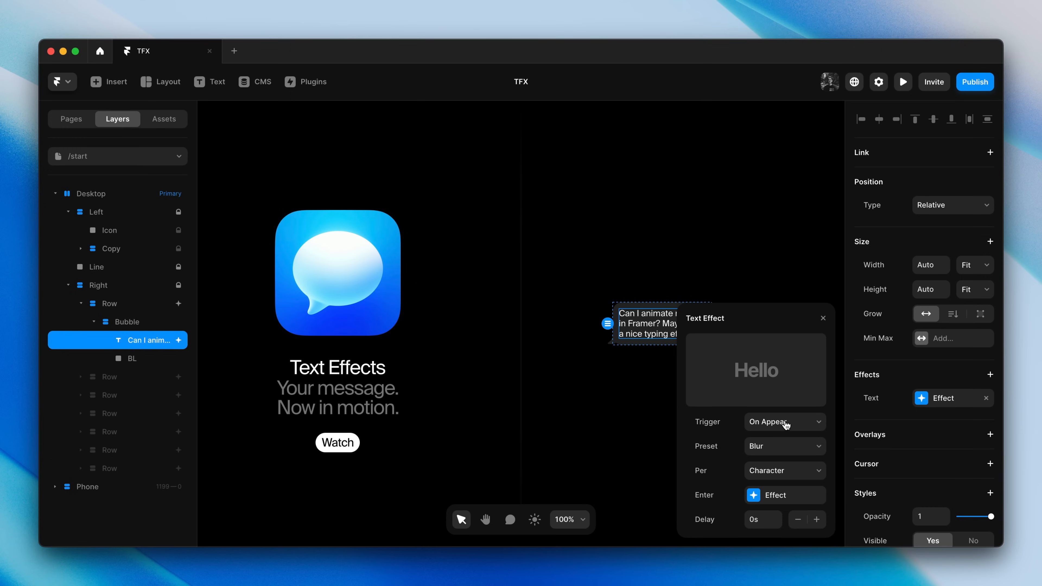
click(785, 422)
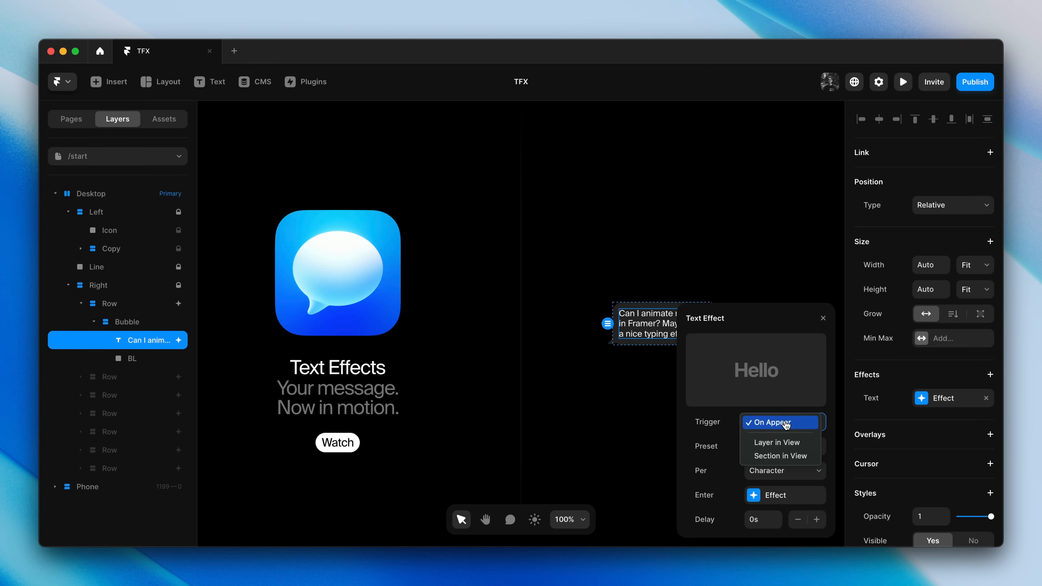
mouse_move(779, 442)
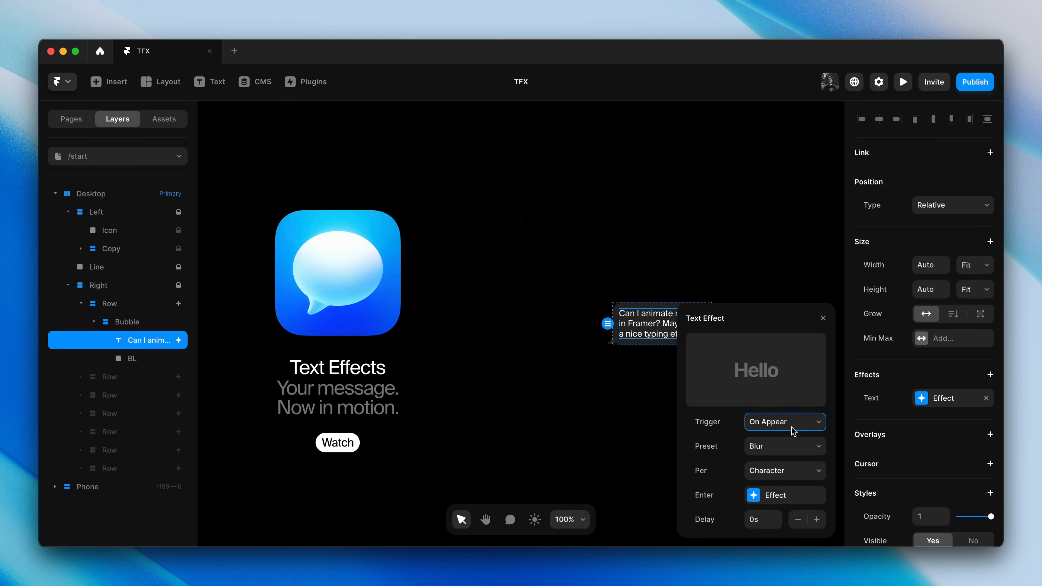
click(784, 447)
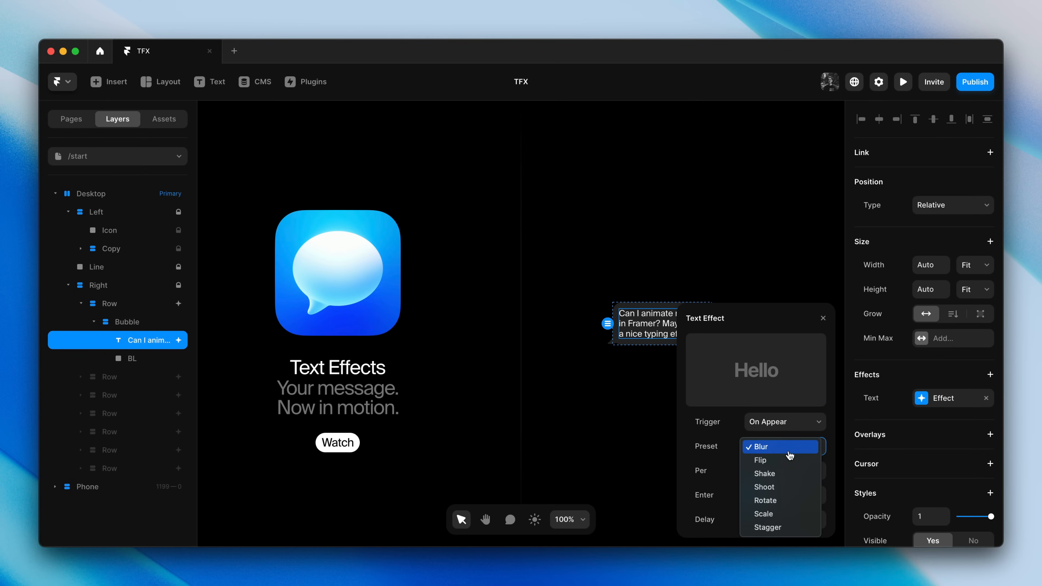
click(760, 459)
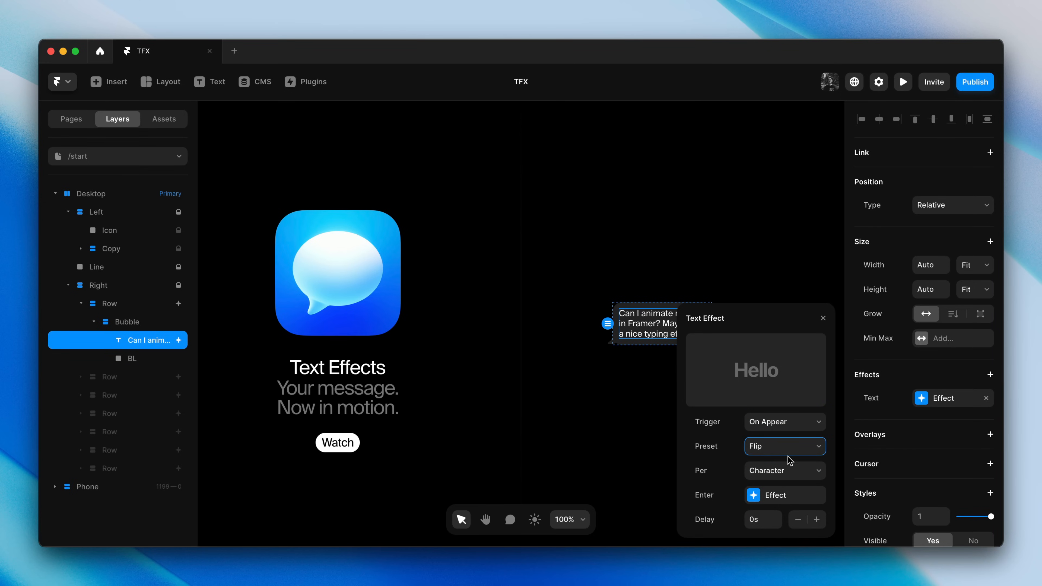
click(784, 446)
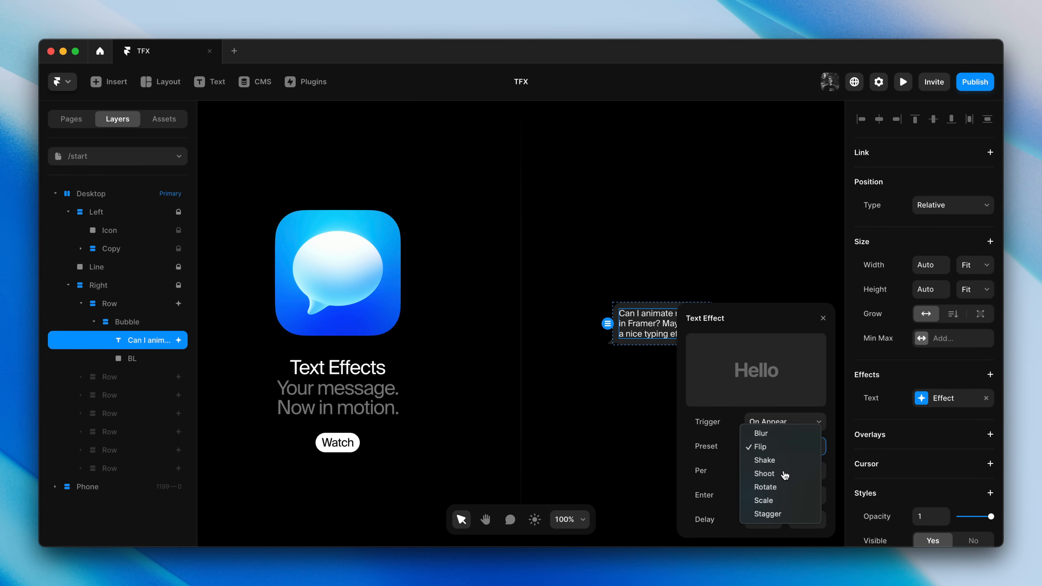
click(764, 473)
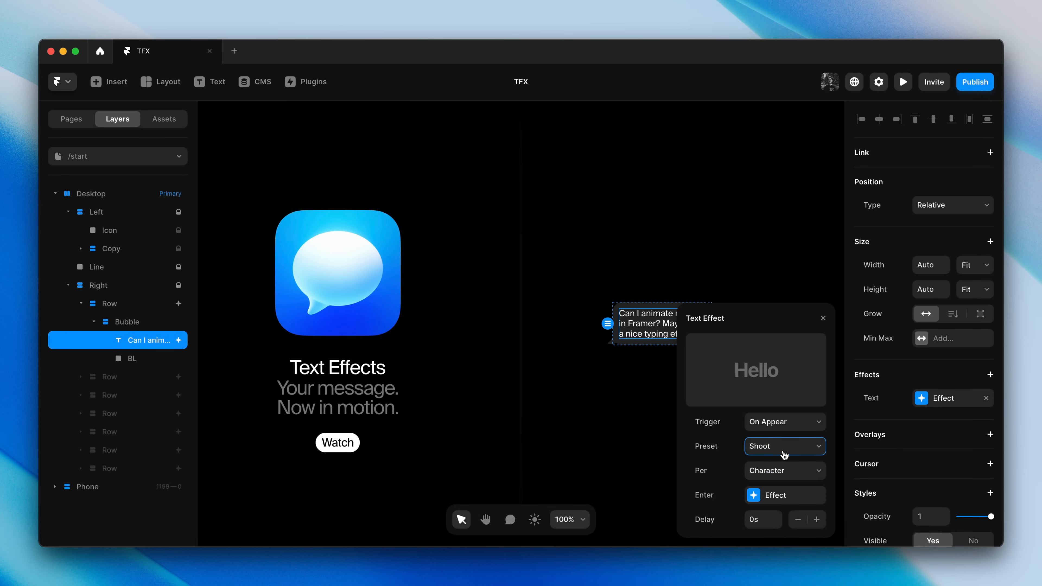
click(785, 446)
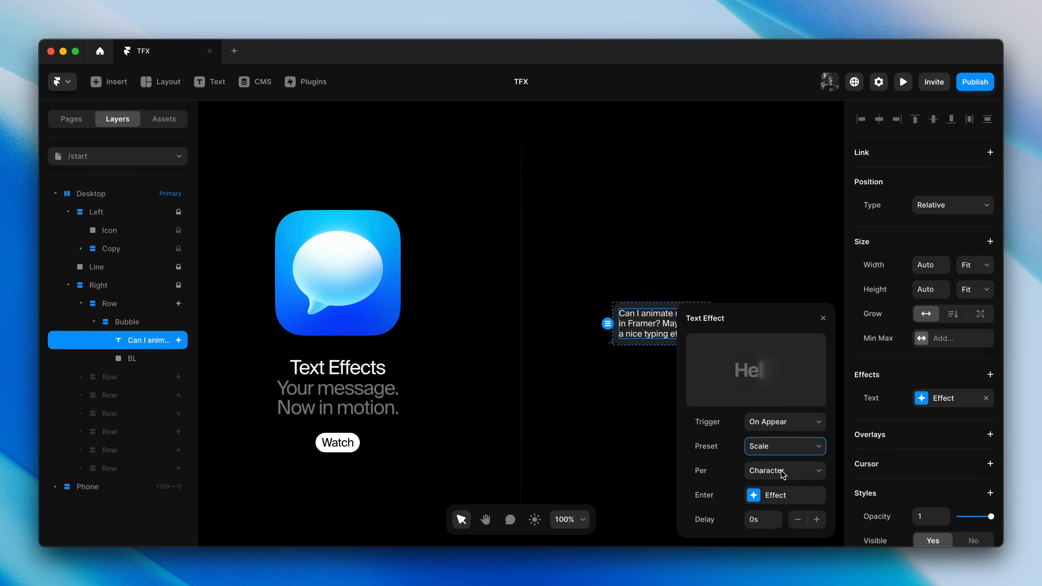
click(784, 446)
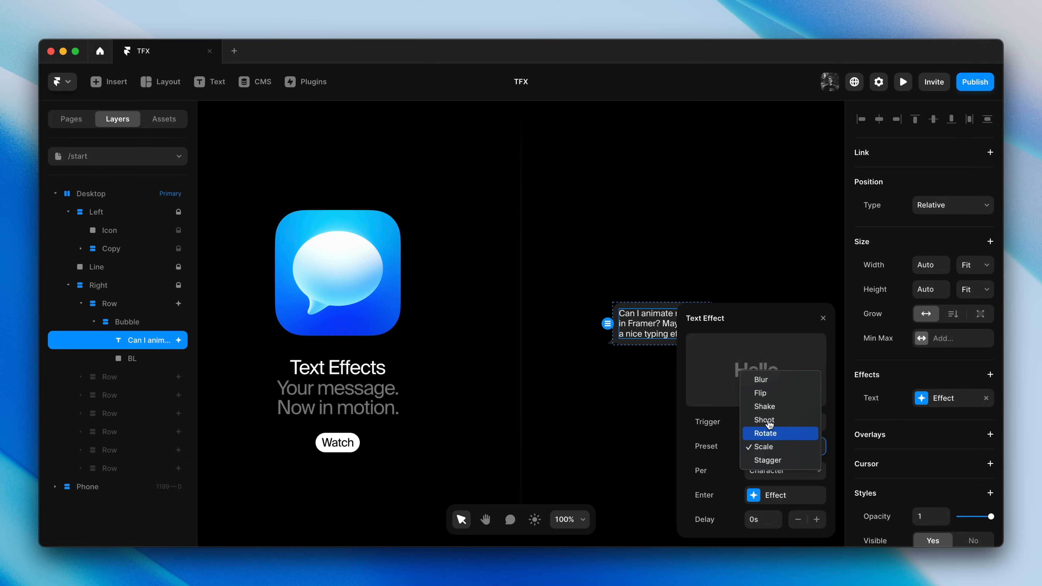
click(761, 379)
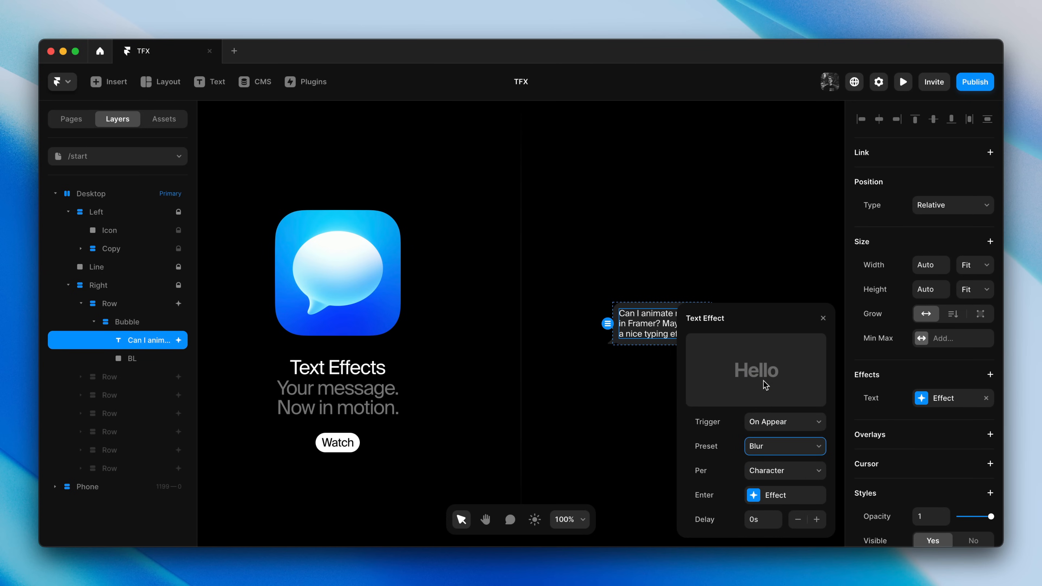
Set the text effect to animate Per Line with a 0.2 s delay between lines.
click(784, 470)
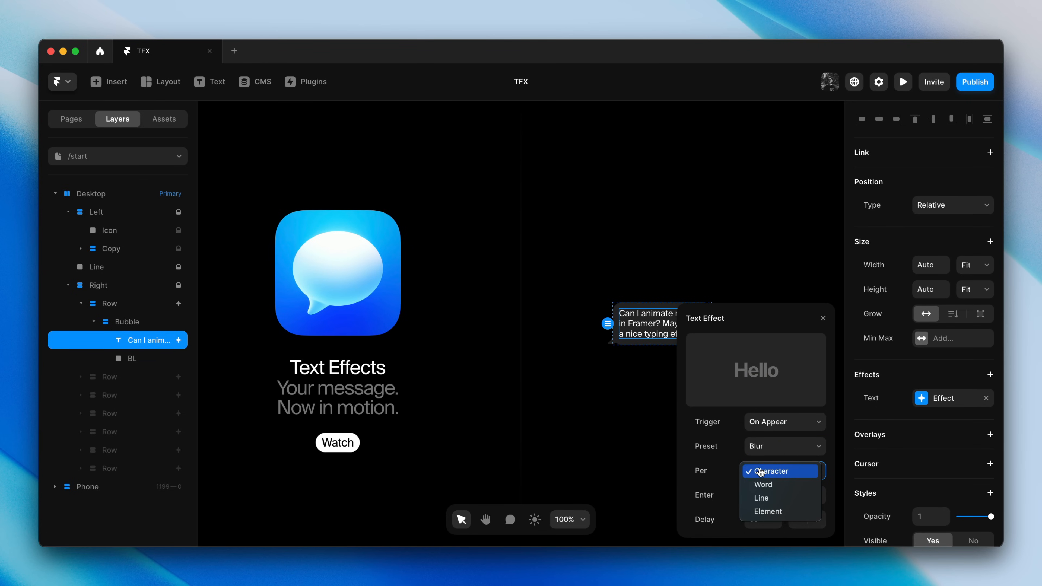
mouse_move(763, 485)
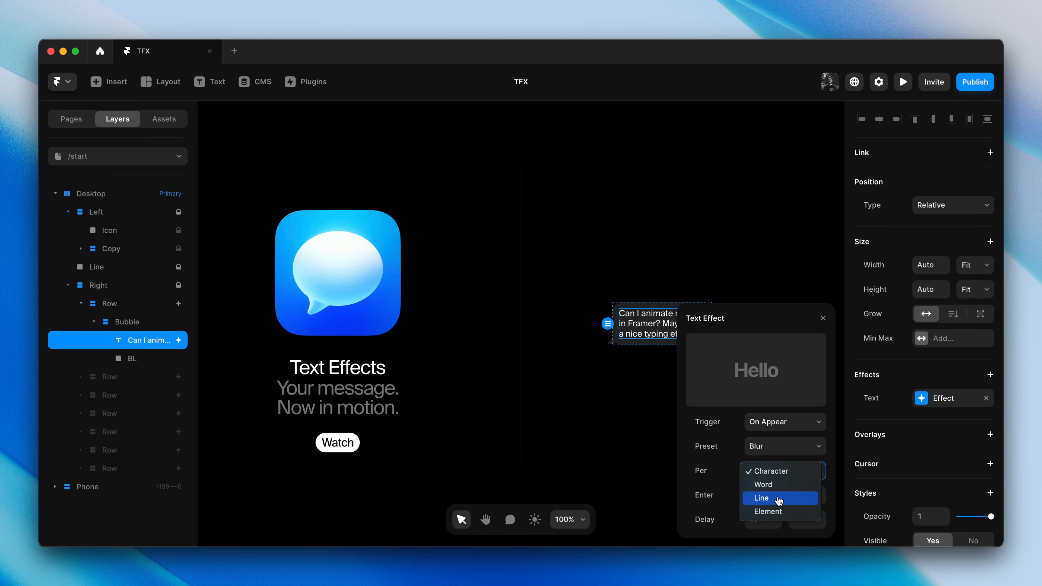
mouse_move(779, 511)
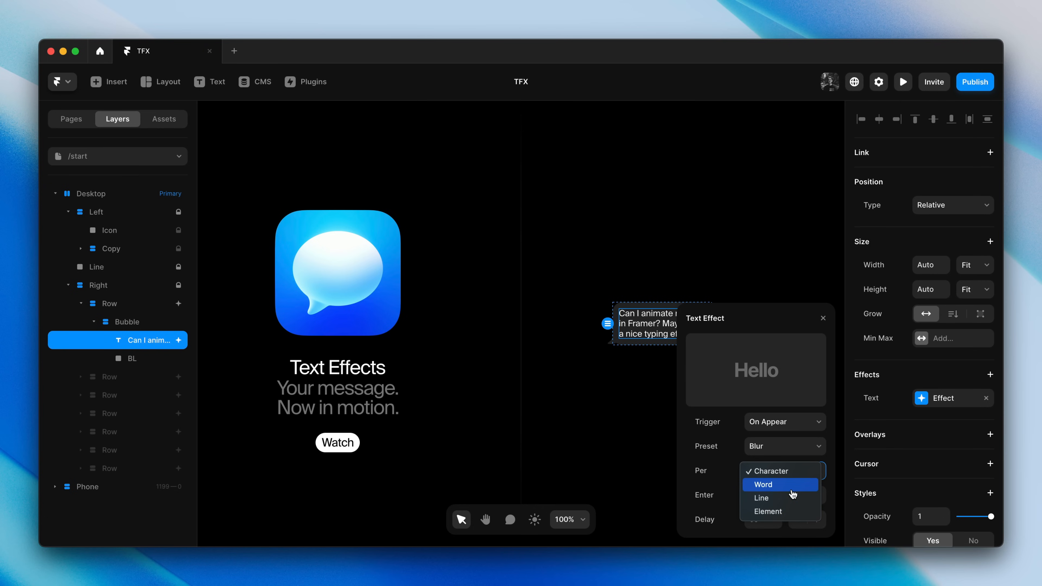
click(761, 498)
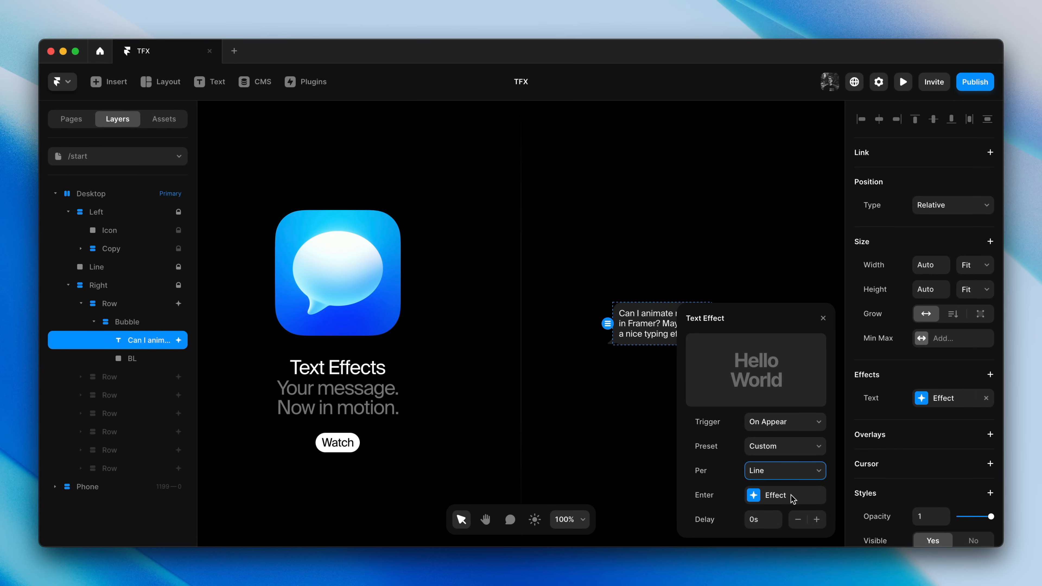
click(817, 519)
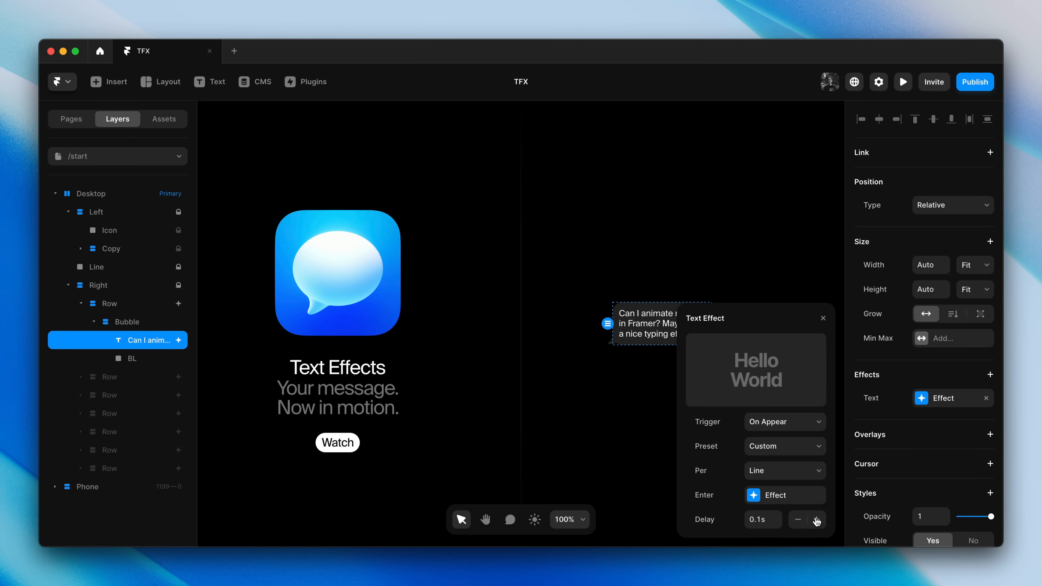
click(817, 519)
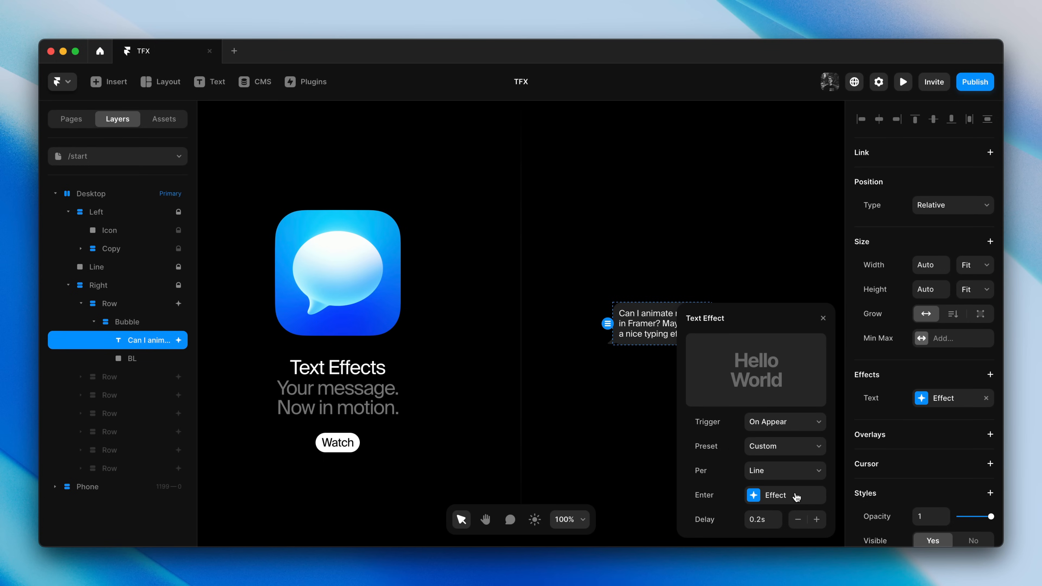
click(775, 495)
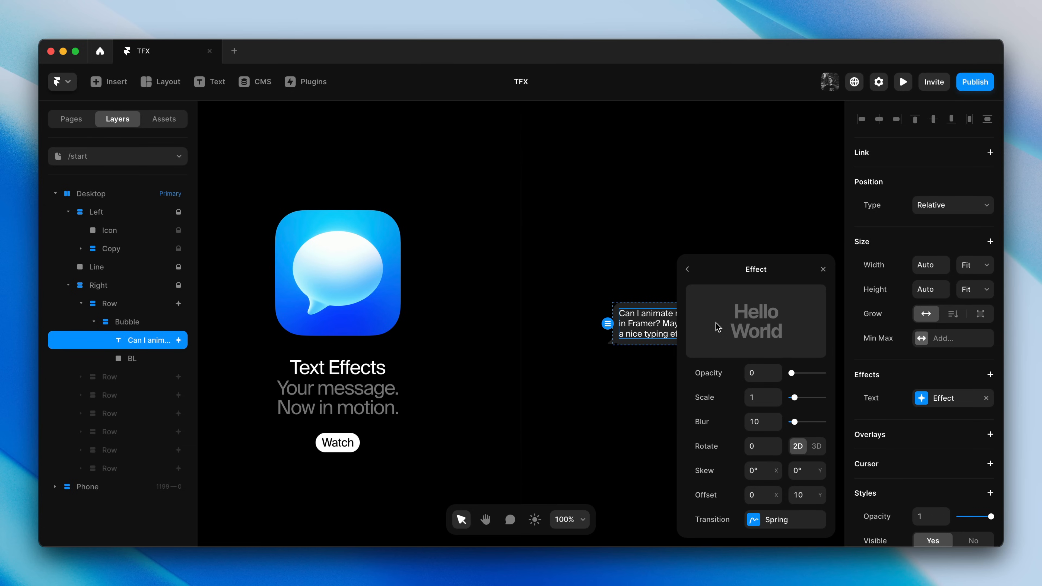
Set the text enter effect to Blur 5, Offset Y 5 with a Spring transition (stiffness 400, damping 40).
click(762, 421)
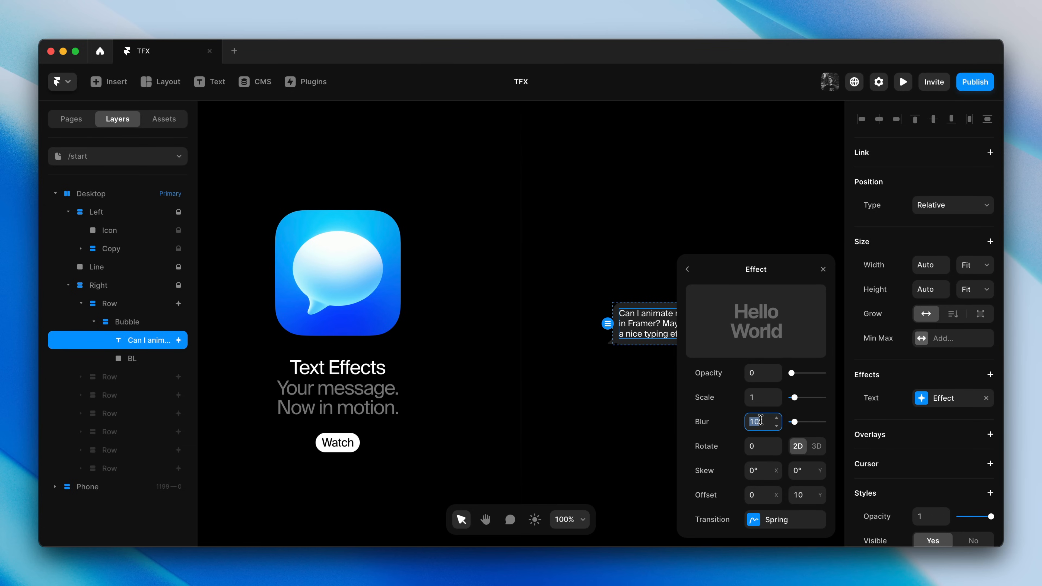
text(5)
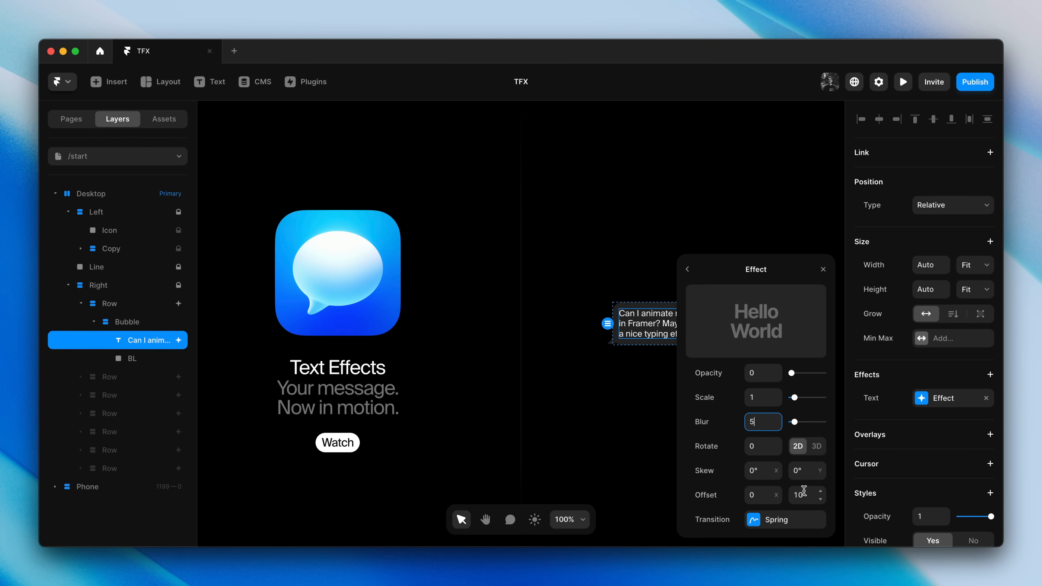
click(803, 495)
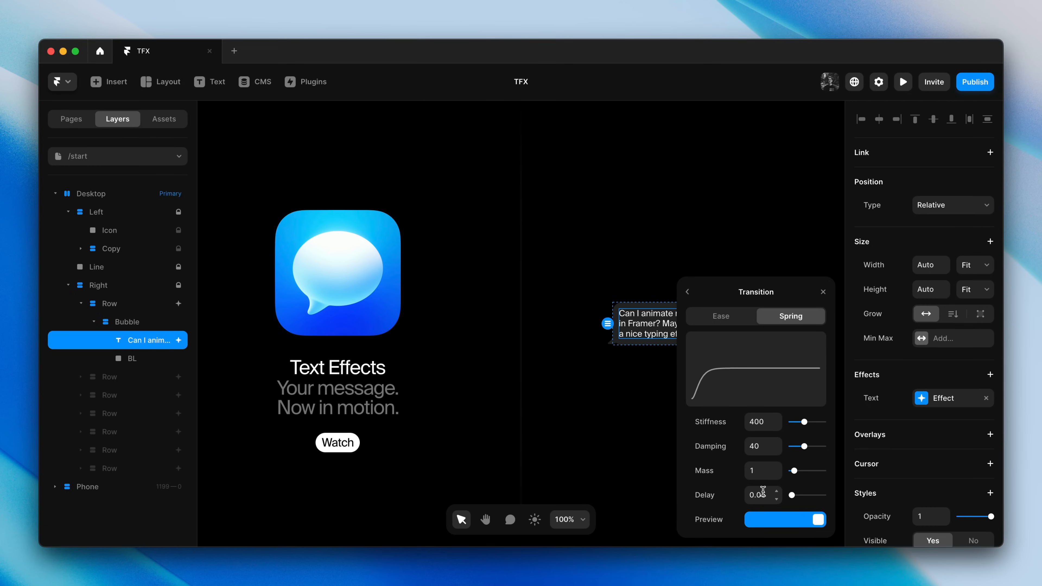
click(776, 491)
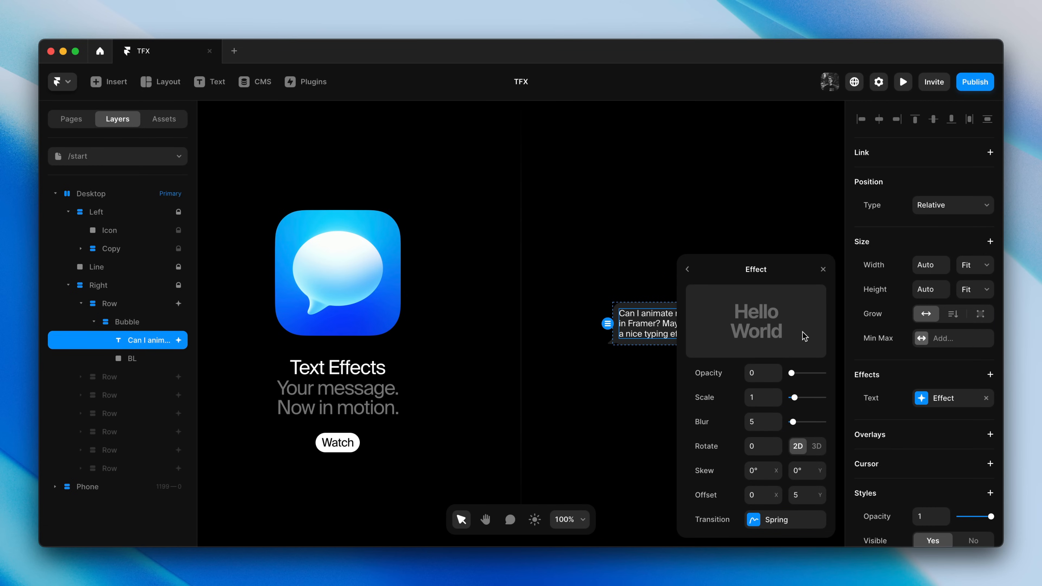
mouse_move(815, 301)
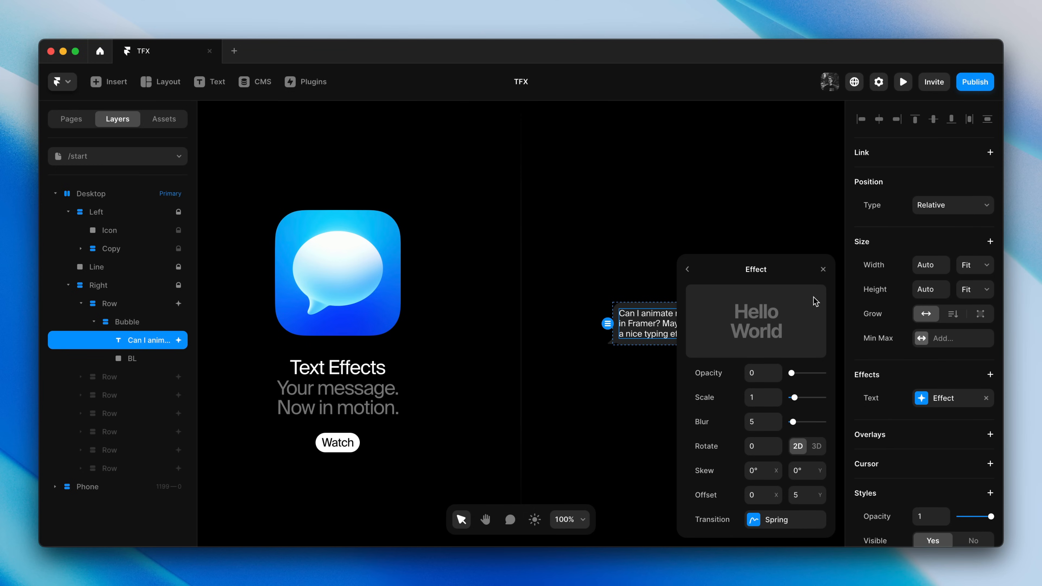
click(823, 269)
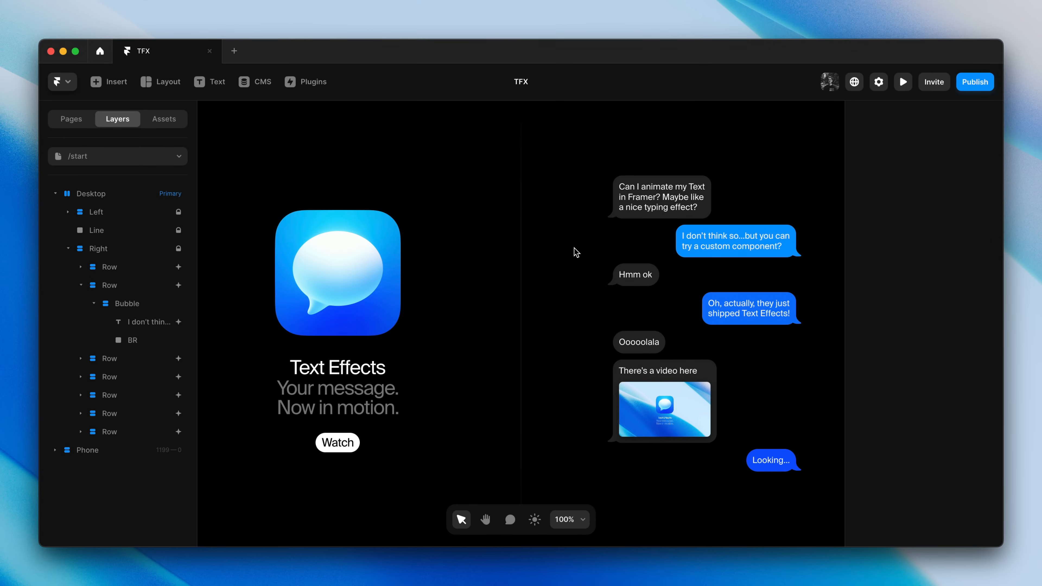
Give the second row's Appear effect a Spring entrance (400/25/1) with a 1 s delay.
click(109, 285)
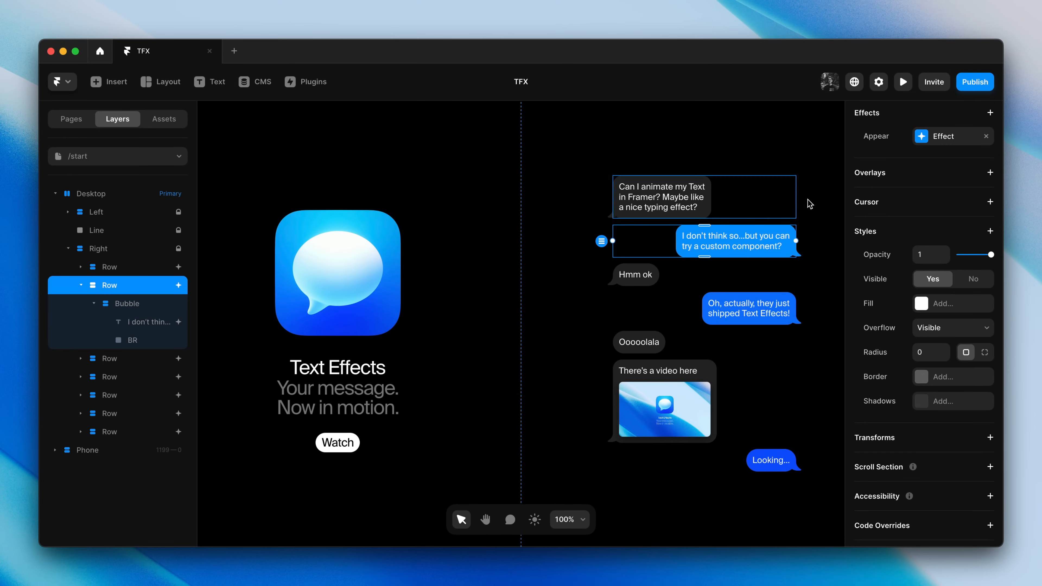
click(942, 135)
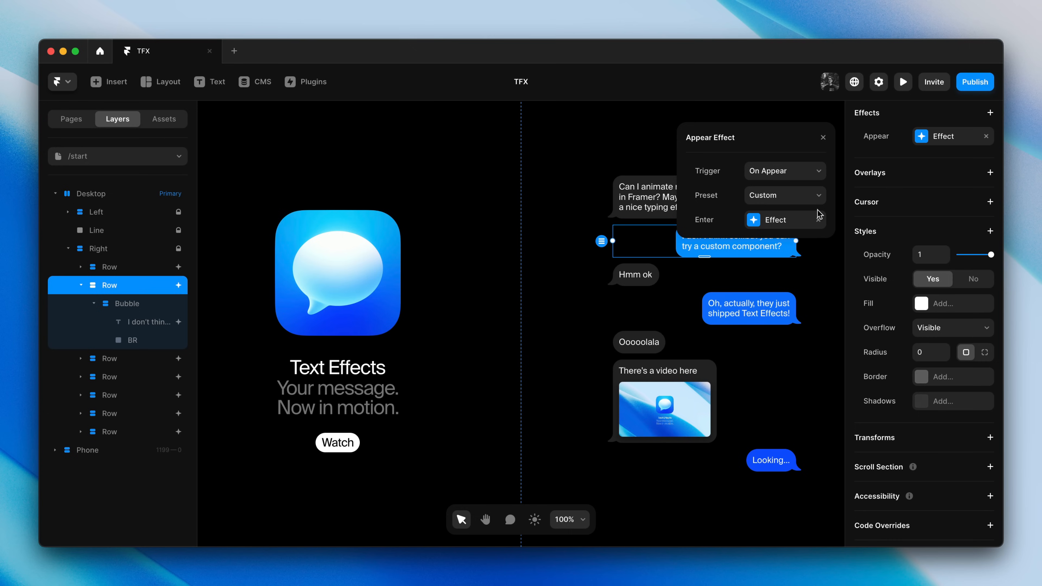
click(784, 219)
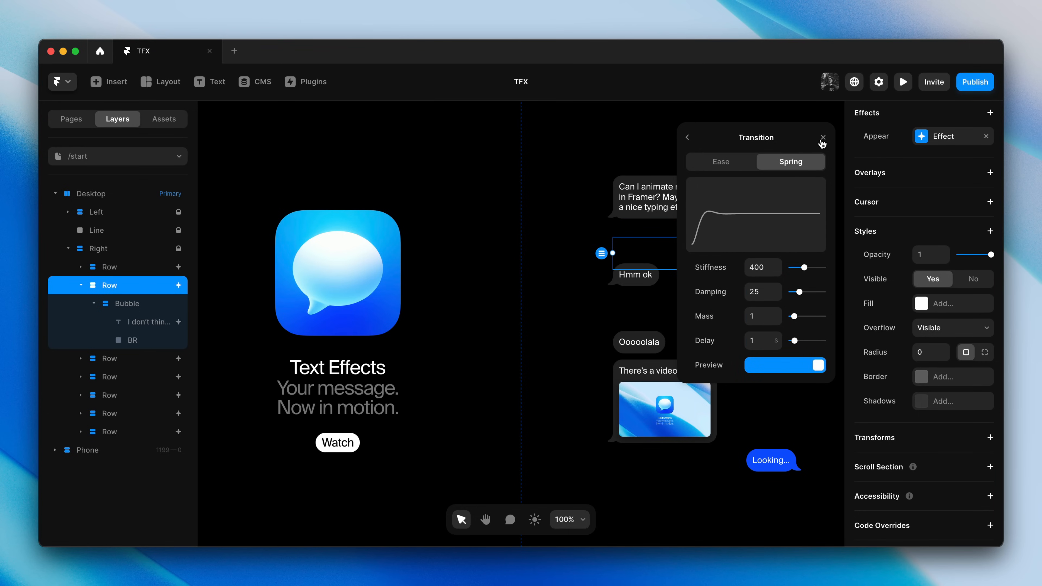
click(823, 137)
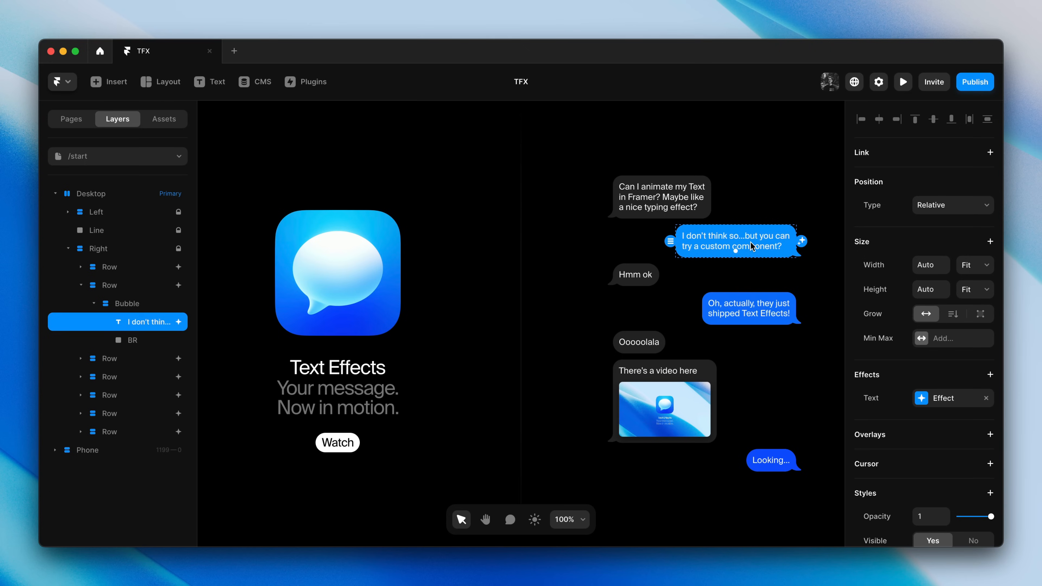
Review the second bubble's per-character text effect: 1.1 s delay, Opacity 0, Offset X 10.
click(944, 398)
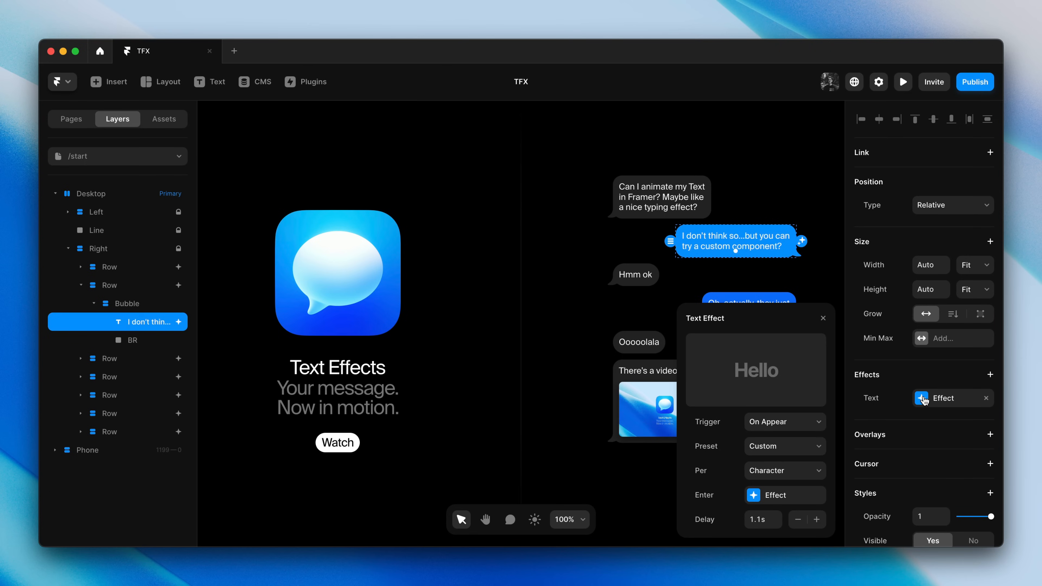
mouse_move(792, 385)
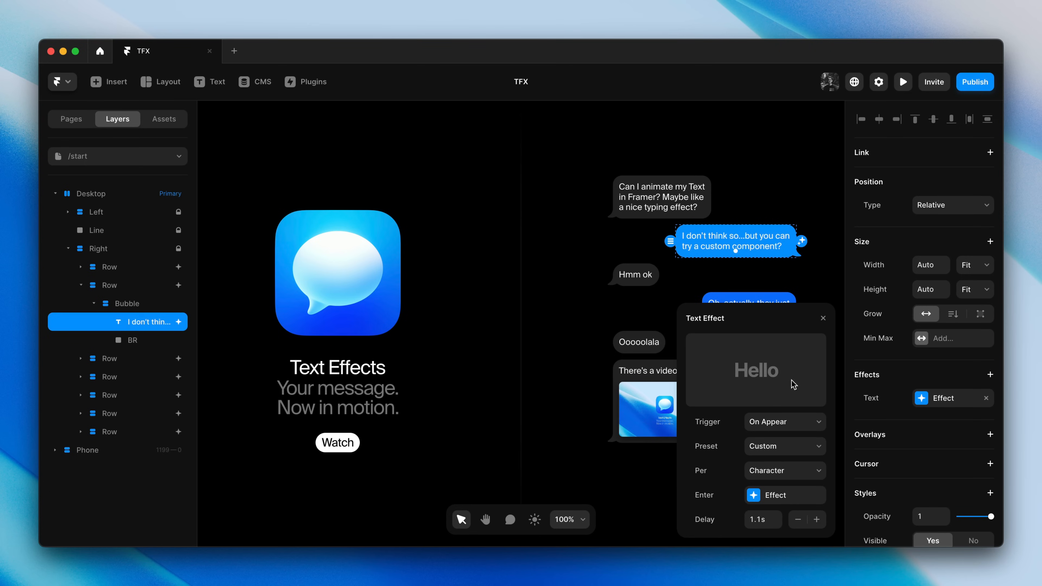
mouse_move(762, 508)
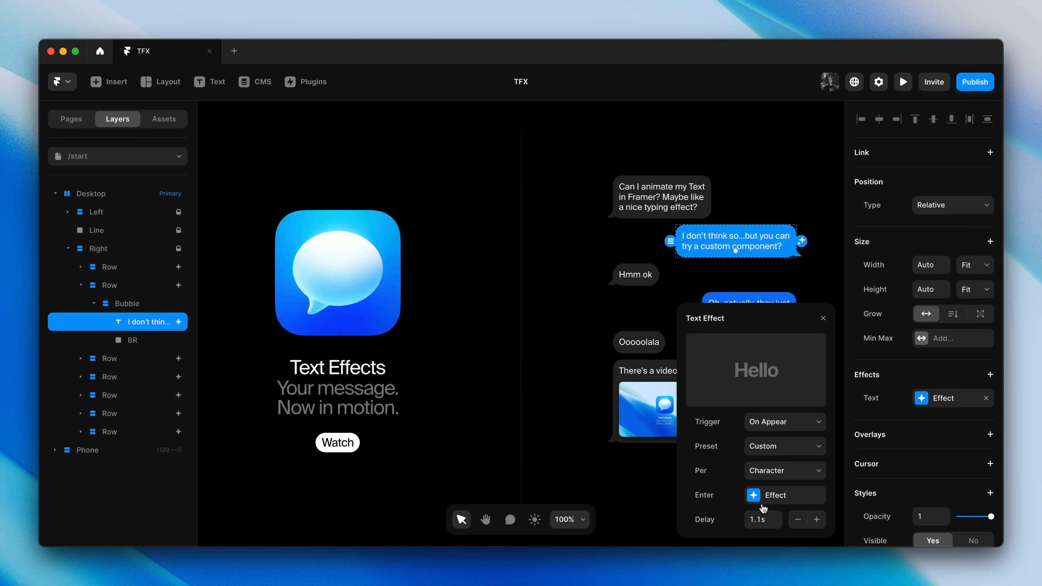
click(773, 495)
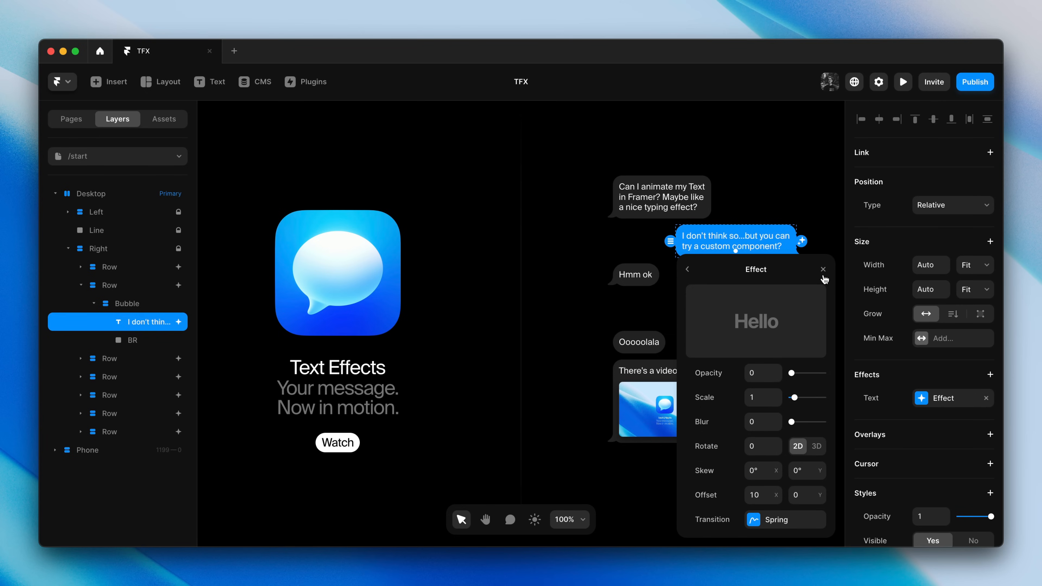
click(823, 269)
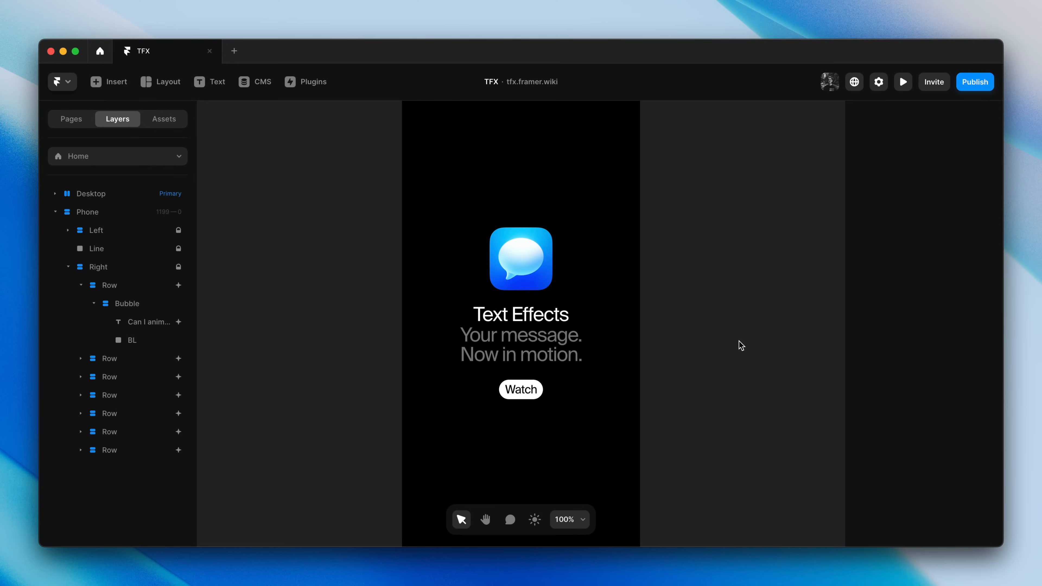
mouse_move(663, 391)
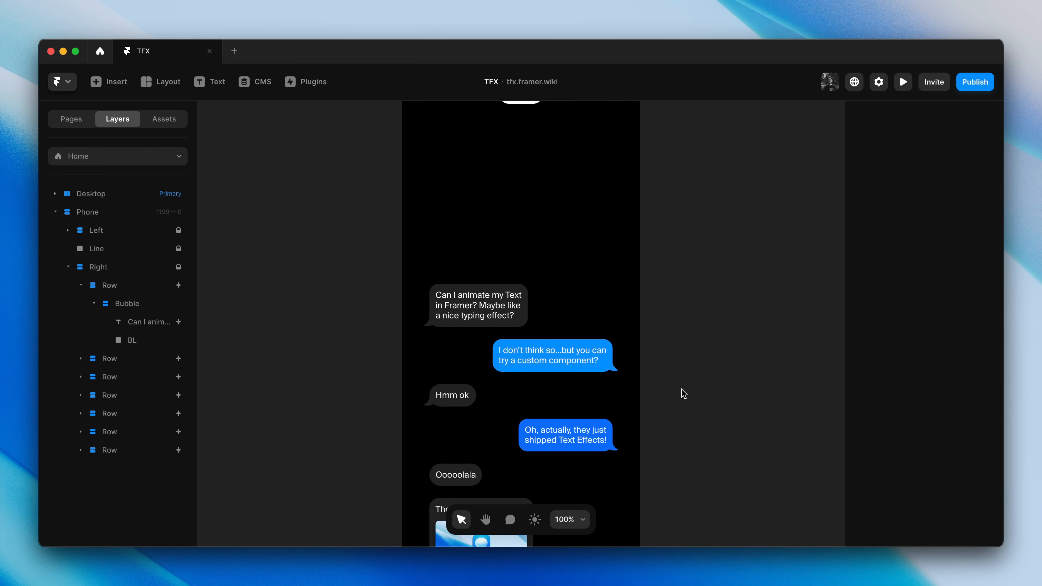
mouse_move(686, 363)
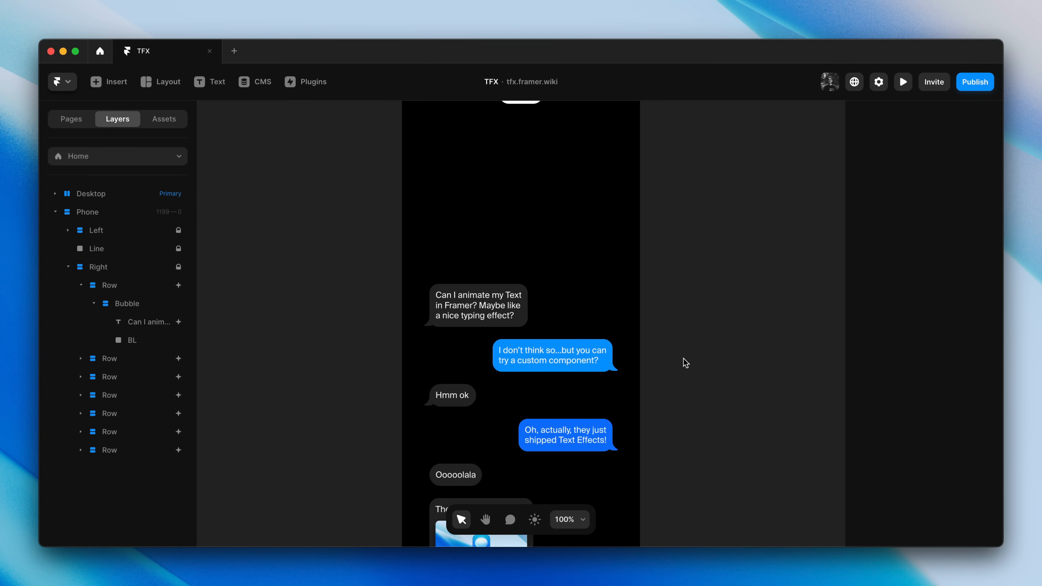
Change the first phone row's animation trigger from On Appear to Layer in View.
click(109, 285)
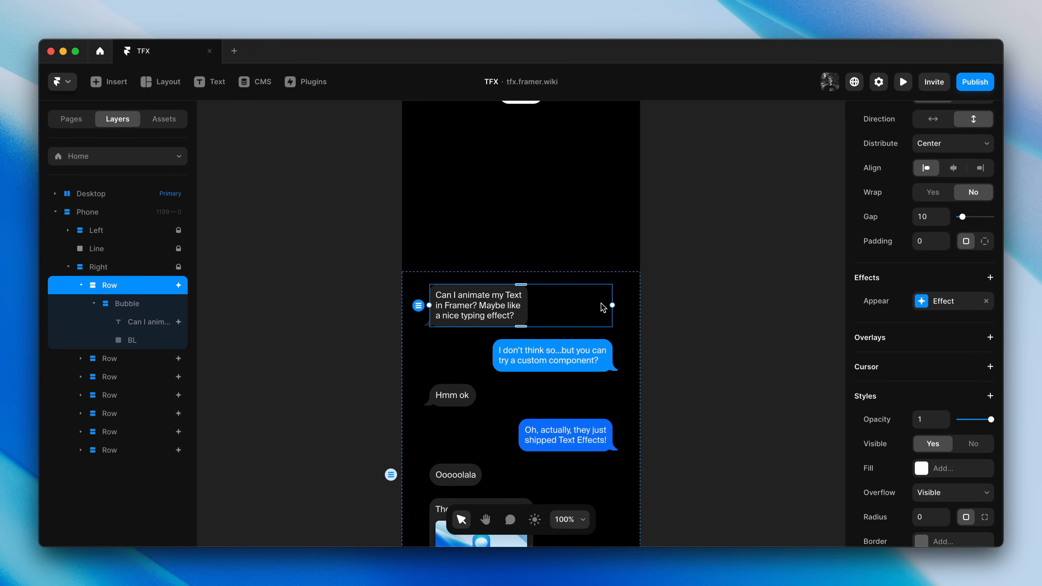
click(943, 302)
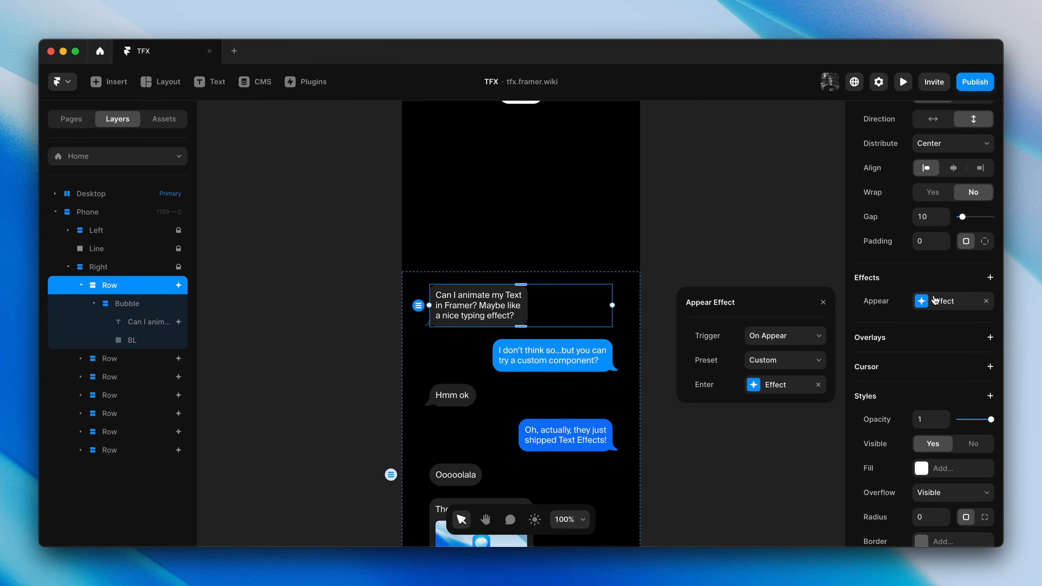
mouse_move(770, 340)
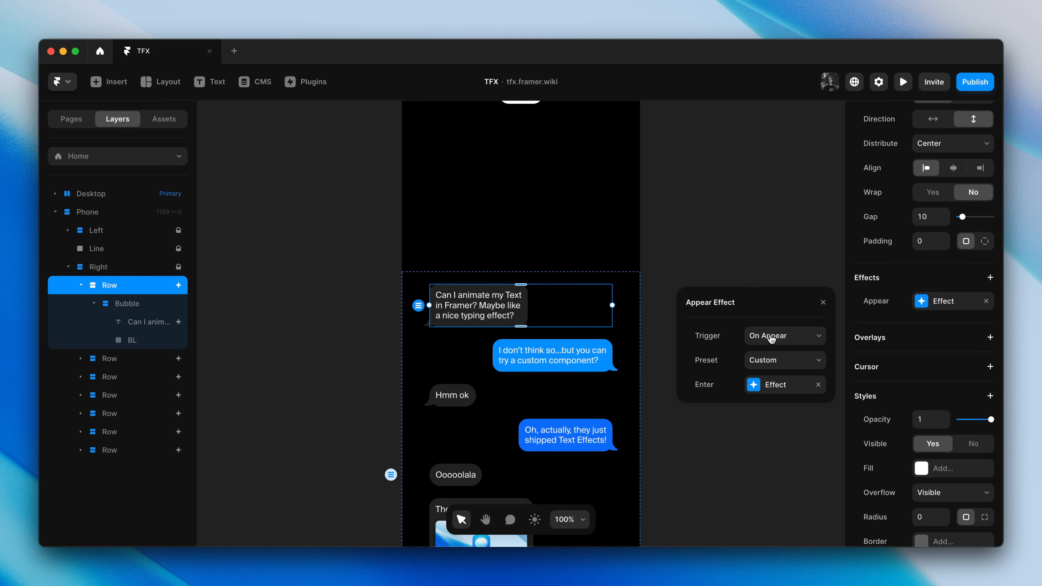
click(784, 336)
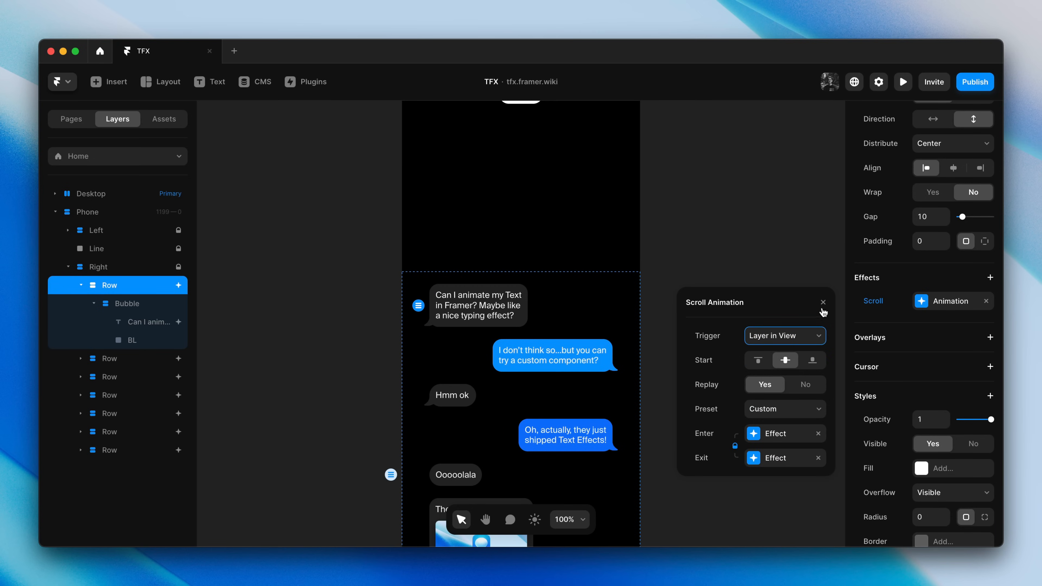
click(823, 302)
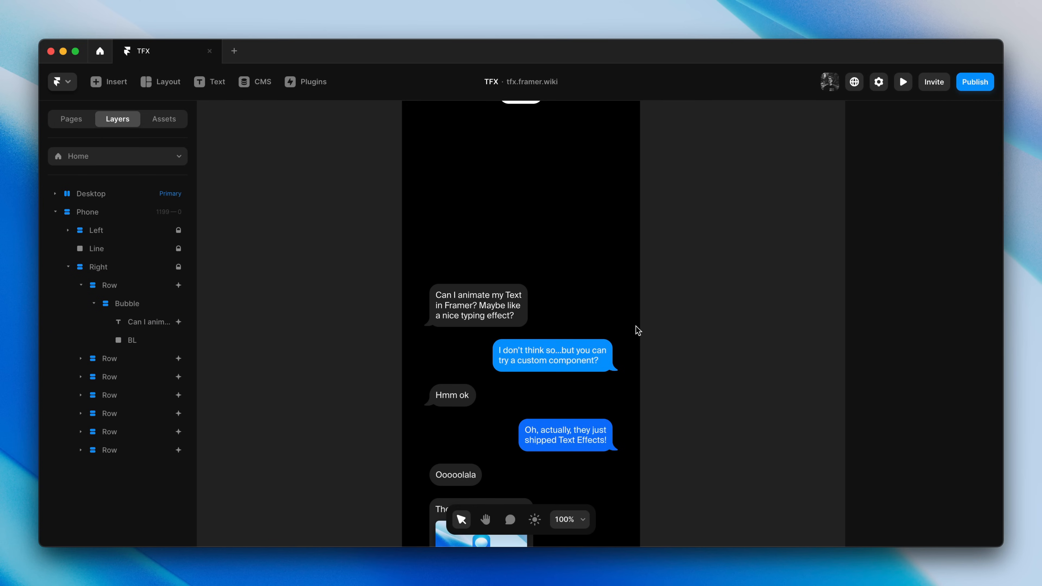
Set the first phone bubble's text effect trigger to Layer in View.
click(478, 305)
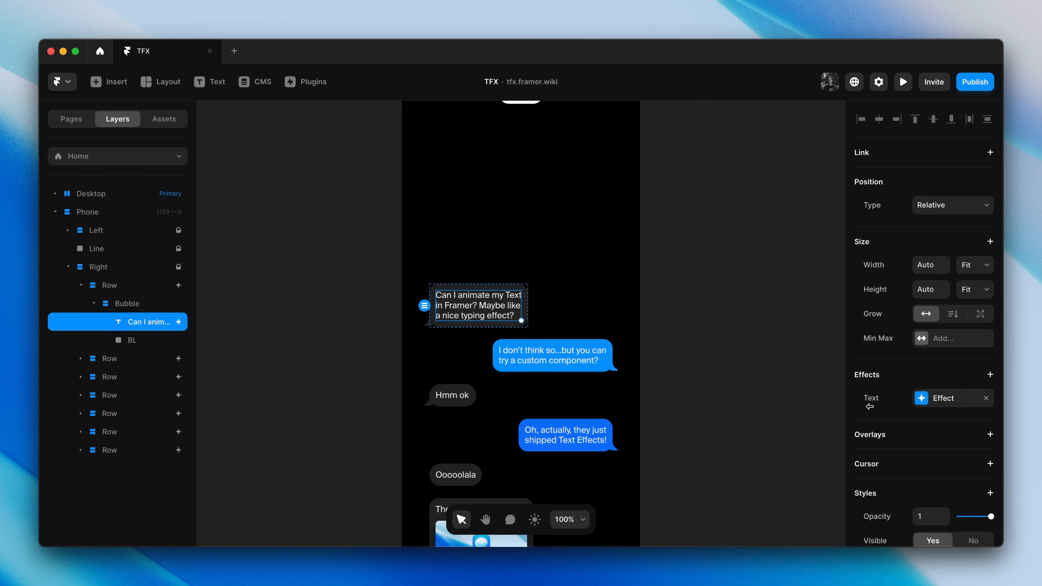
click(952, 398)
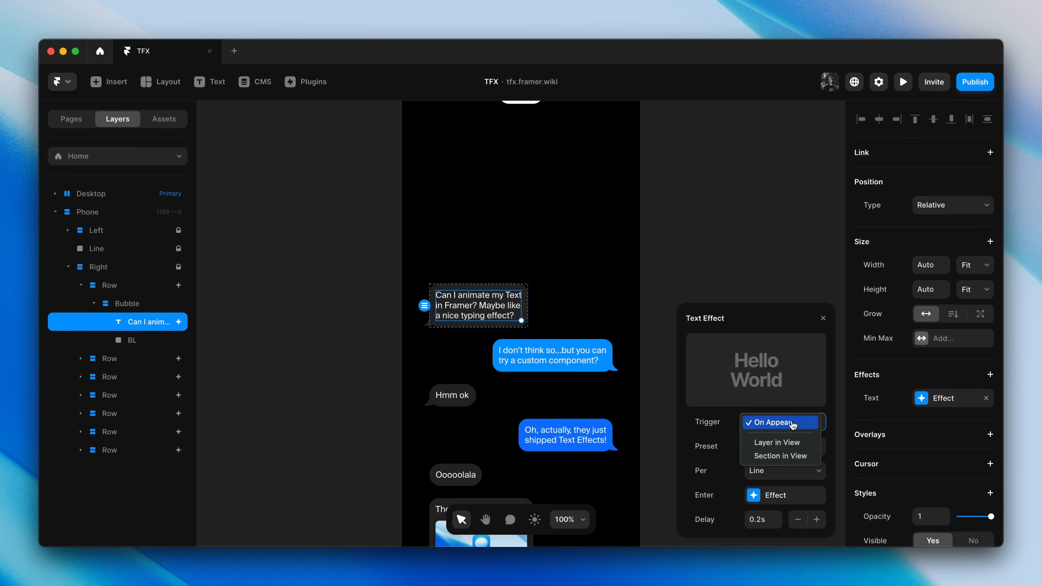
click(776, 443)
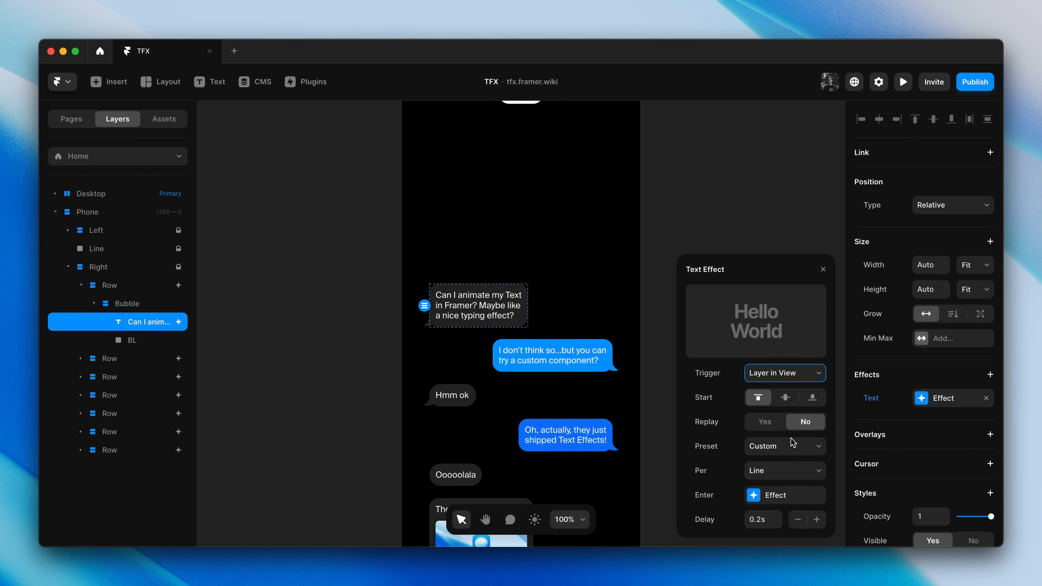
click(823, 269)
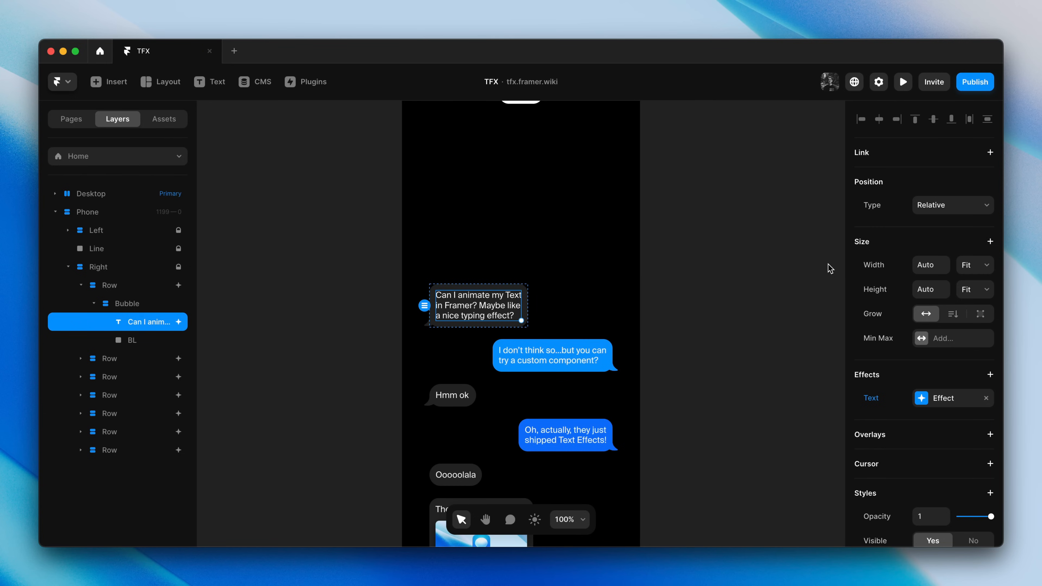
Select the second phone bubble's text and bring up its text effect settings.
click(551, 355)
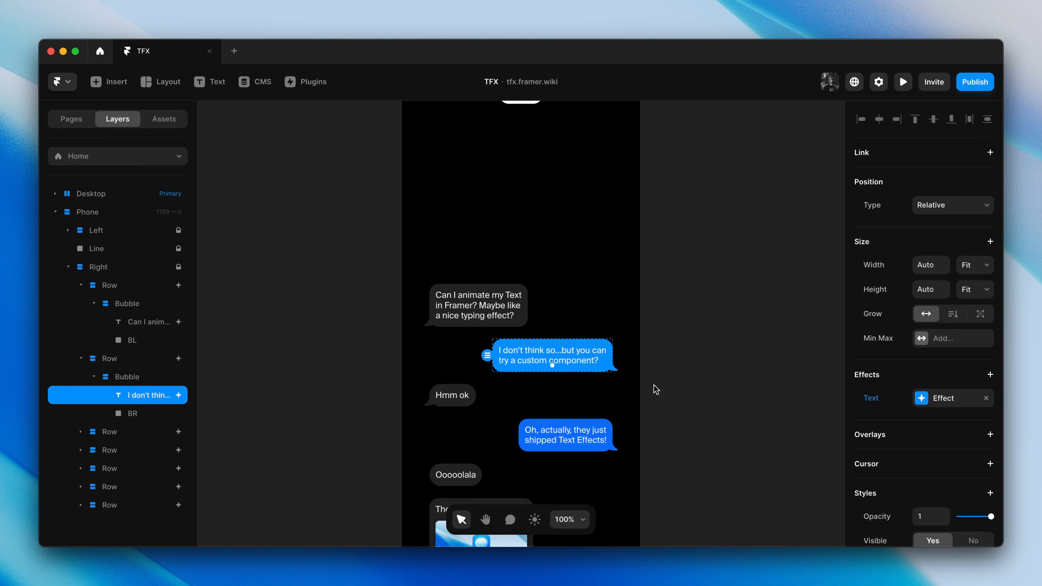
click(943, 398)
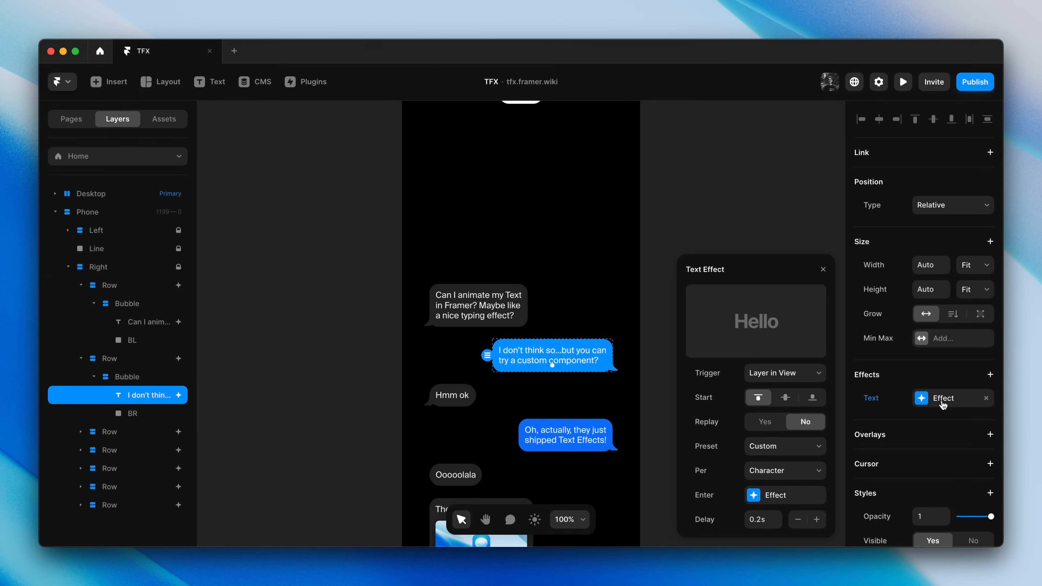